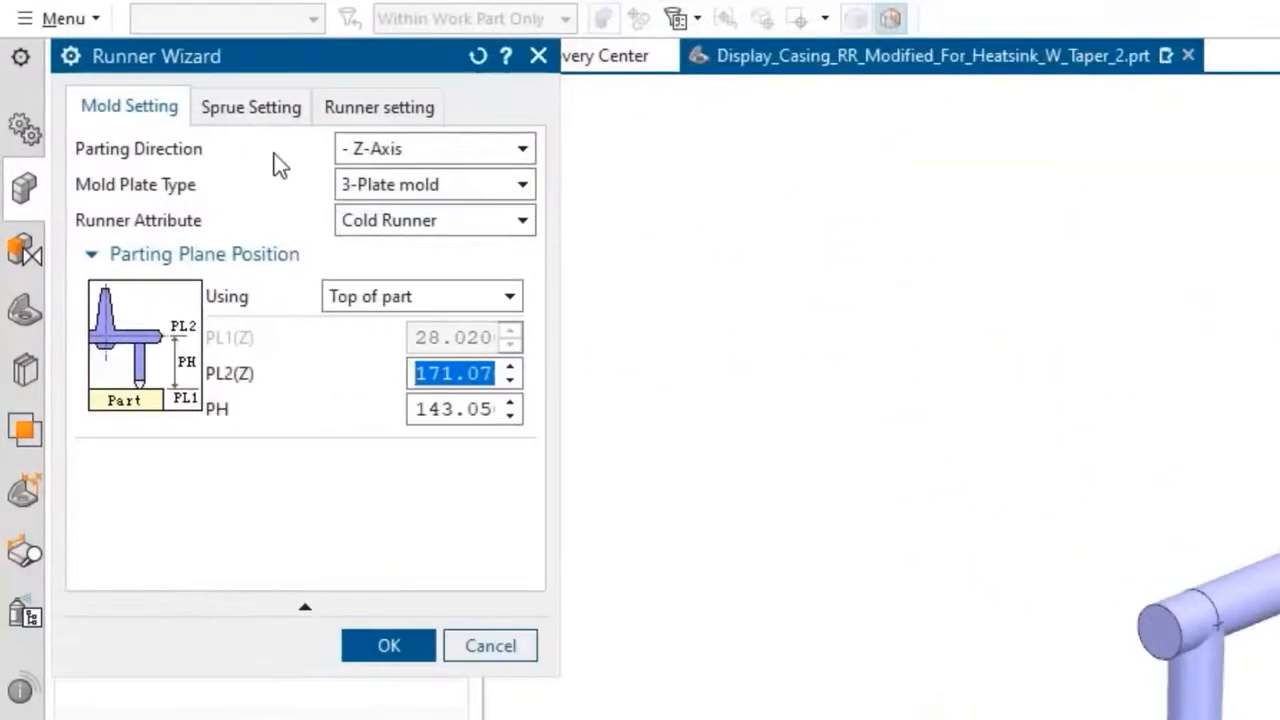
pyautogui.moveTo(370, 195)
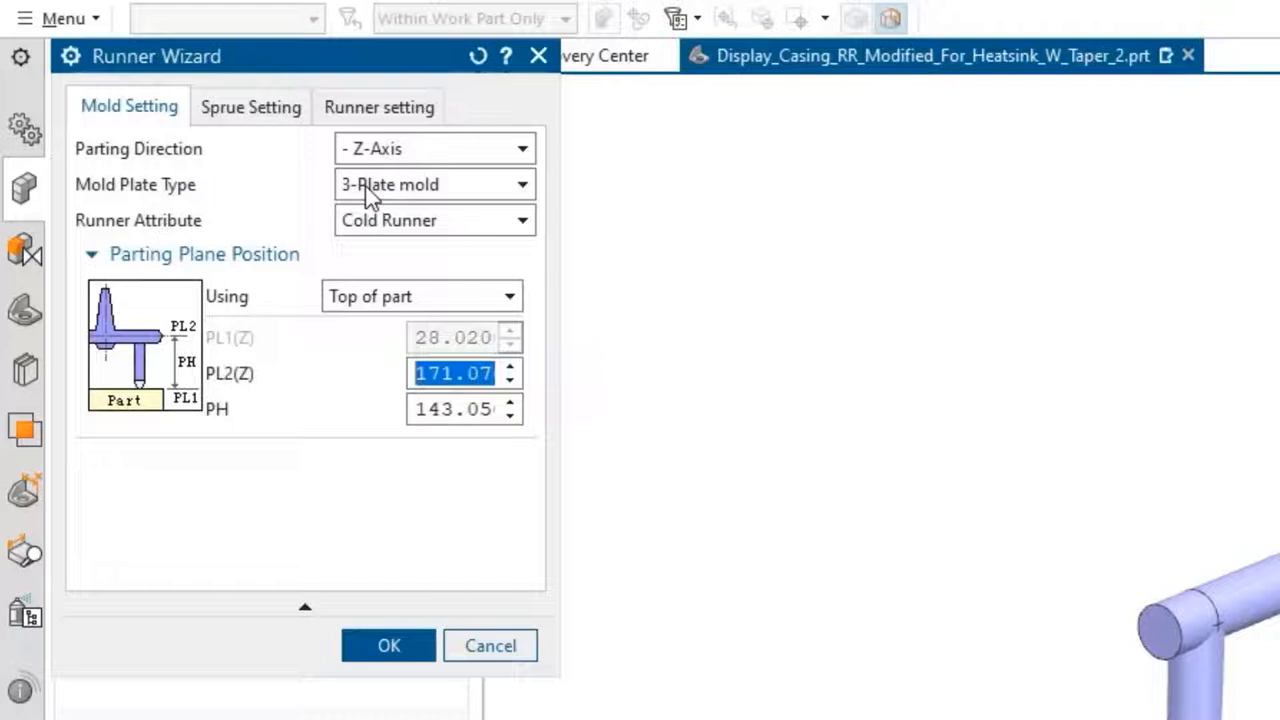
# Step: Keep the -Z-Axis, 3-Plate cold-runner mold with Top of part parting plane settings
pyautogui.click(378, 107)
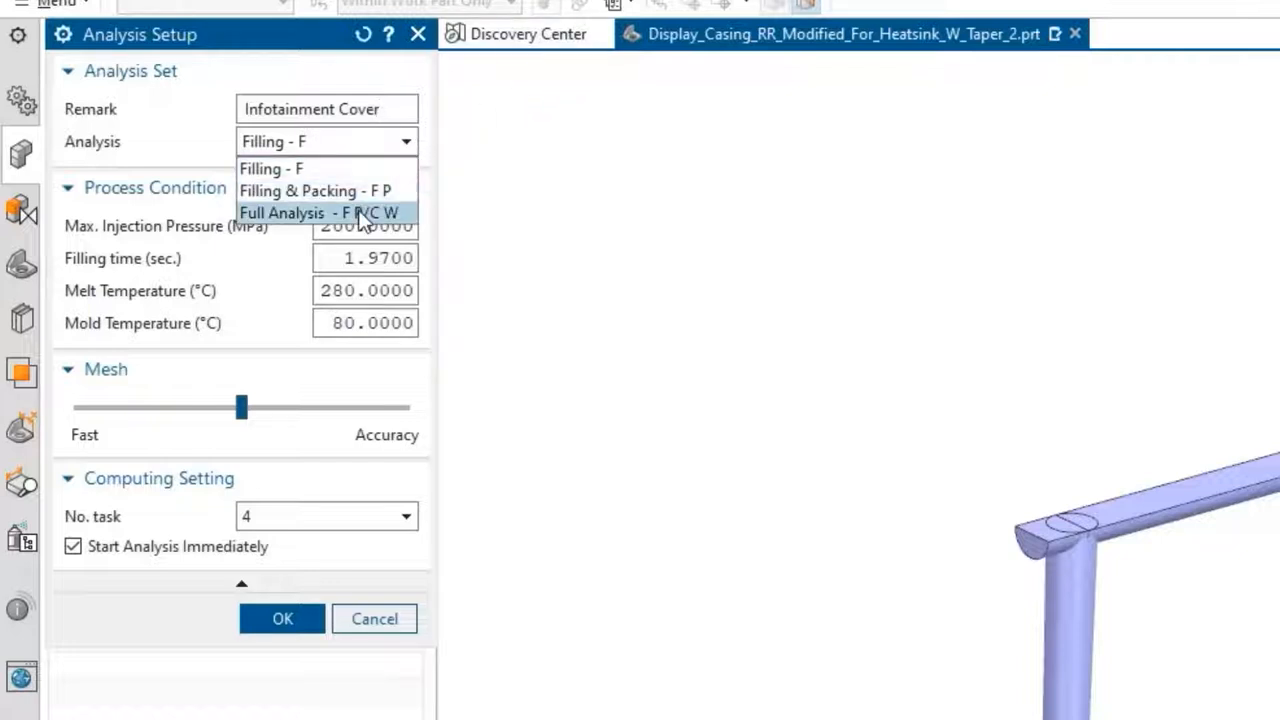
# Step: Choose Full Analysis - F P/C W for the Infotainment Cover and run it
pyautogui.click(318, 212)
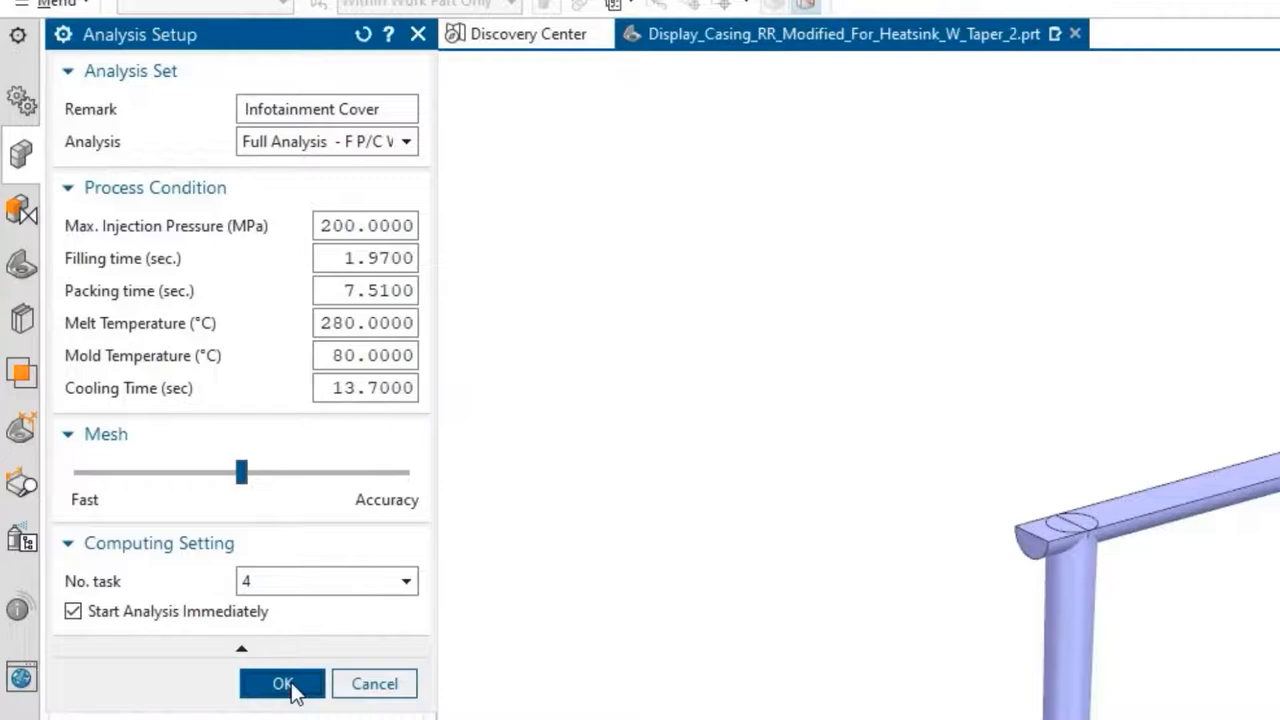
pyautogui.click(281, 683)
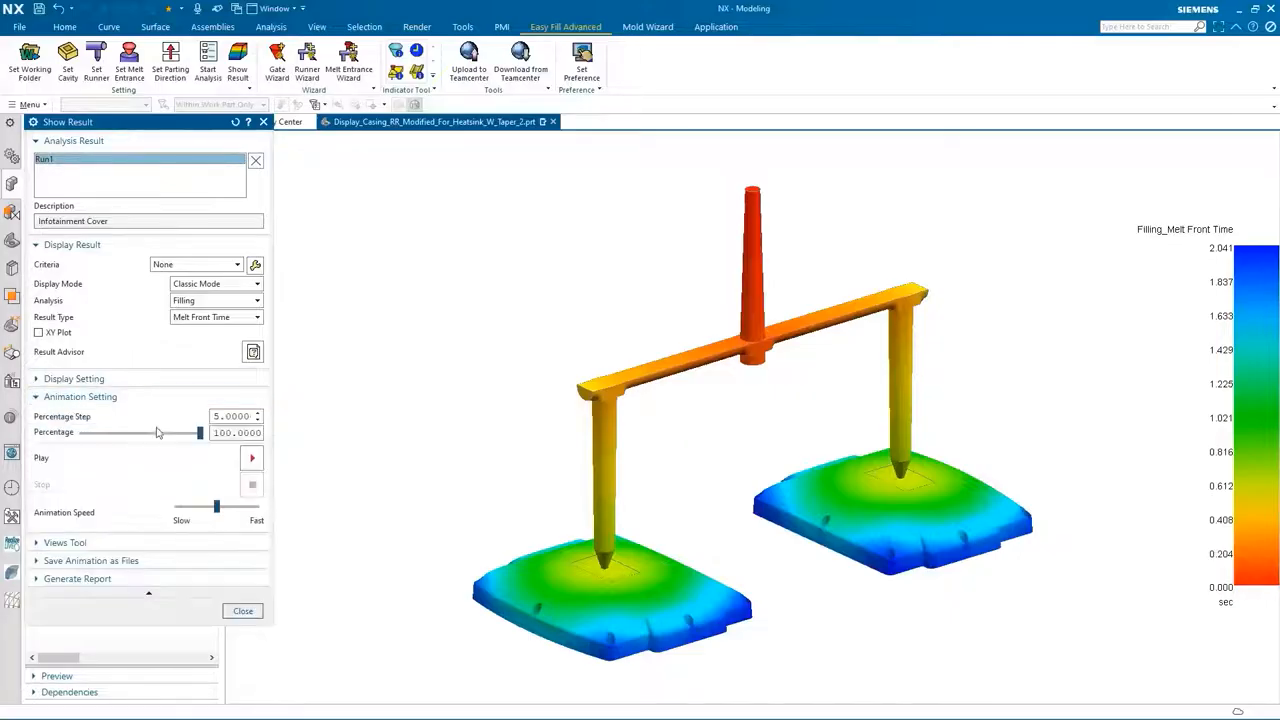
# Step: Display Run1's Filling Melt Front Time result across sprue, runners and both cavities
pyautogui.click(251, 457)
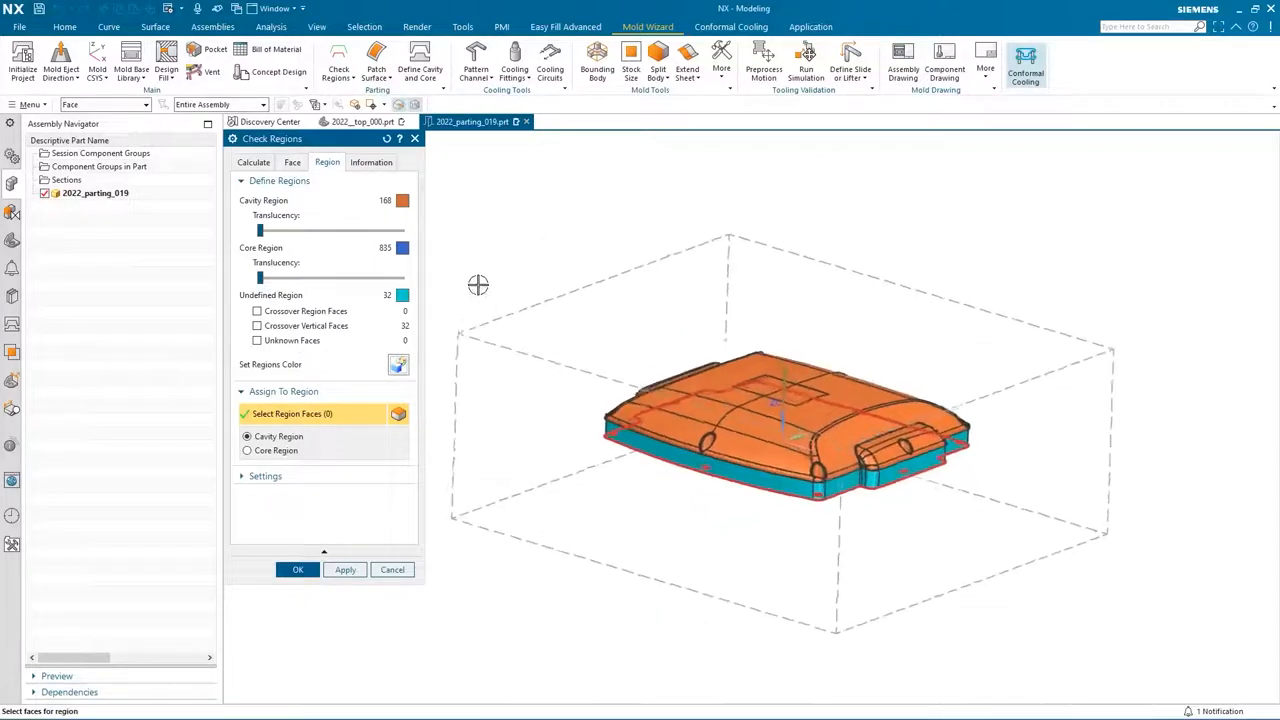
# Step: Assign the 32 crossover vertical faces to the cavity region and close Check Regions
pyautogui.click(257, 326)
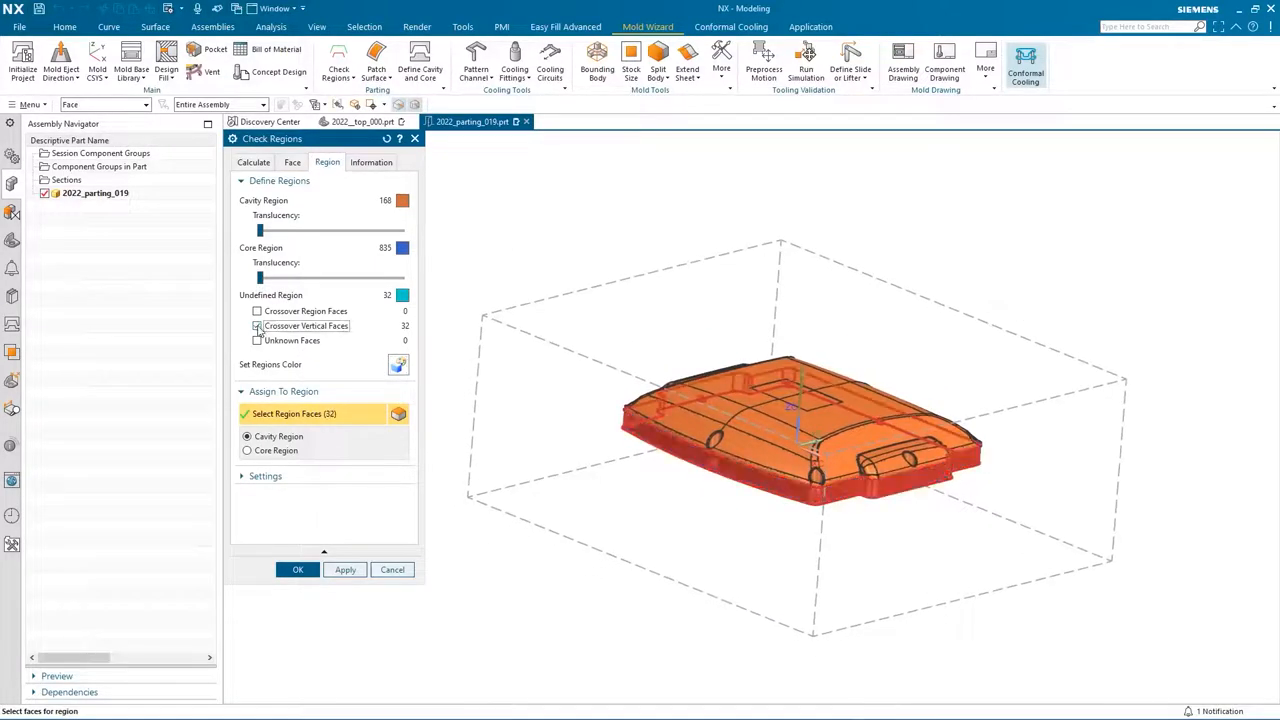
pyautogui.click(297, 569)
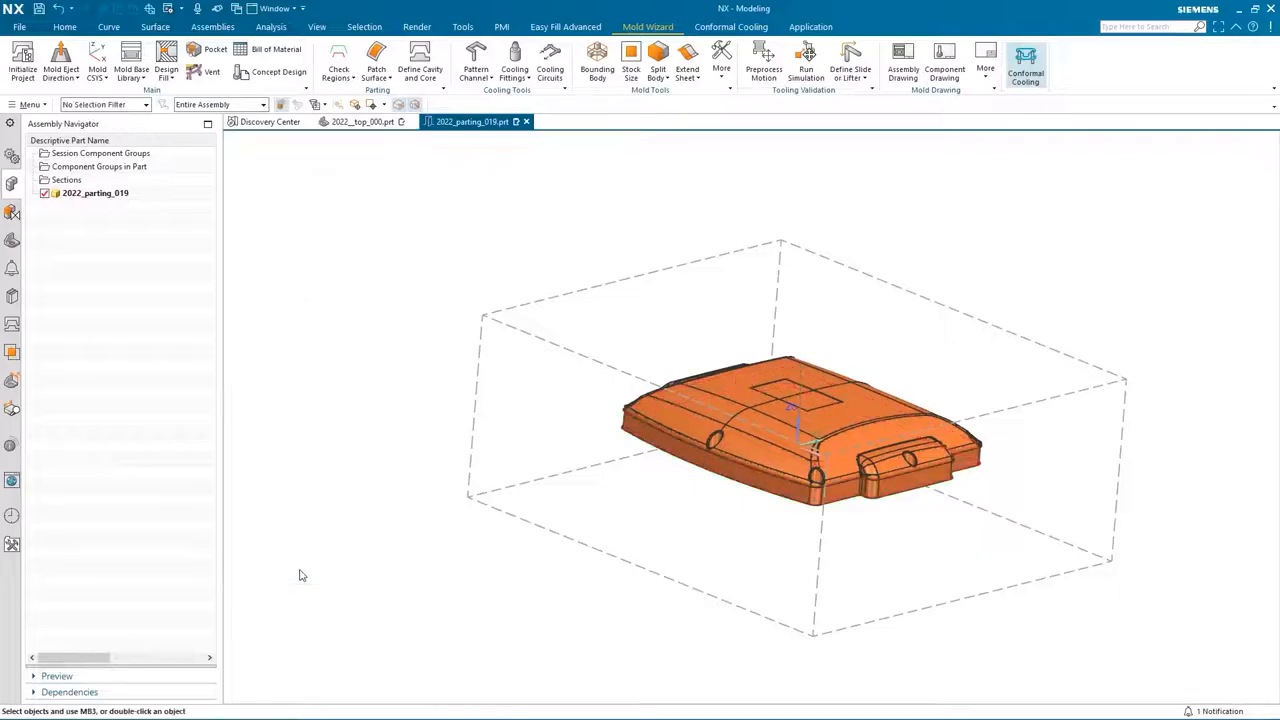